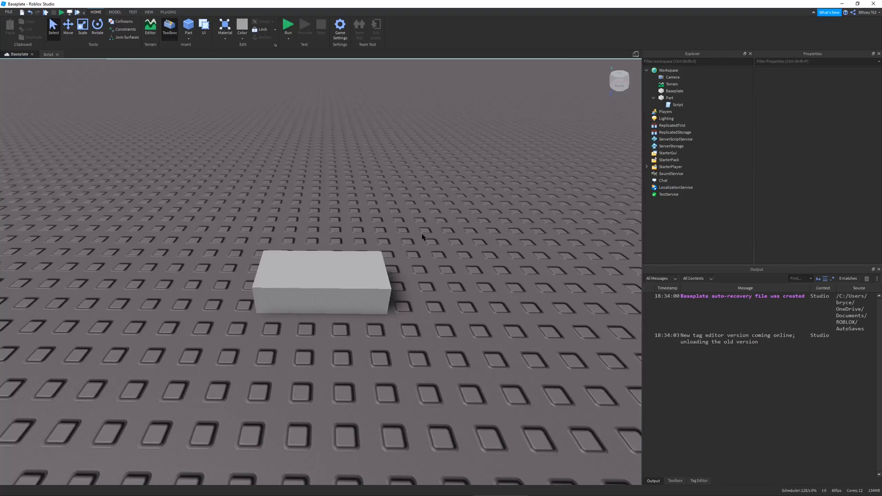
mouse_move(412, 190)
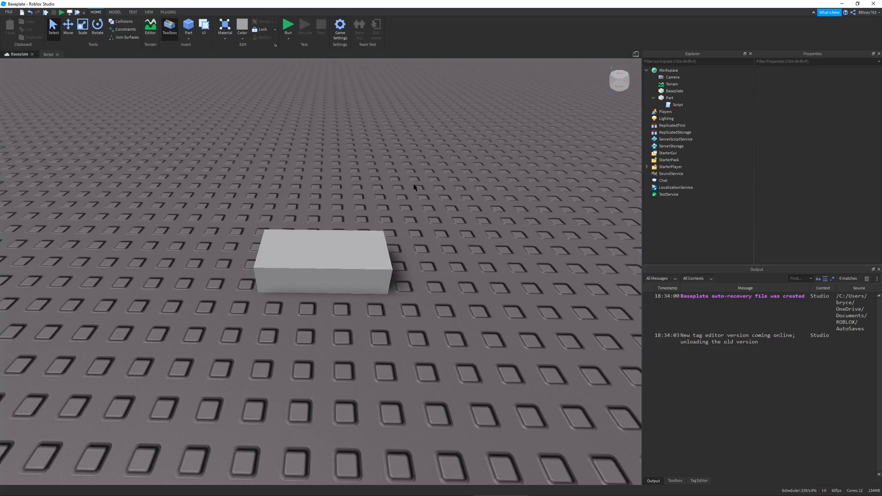
mouse_move(436, 194)
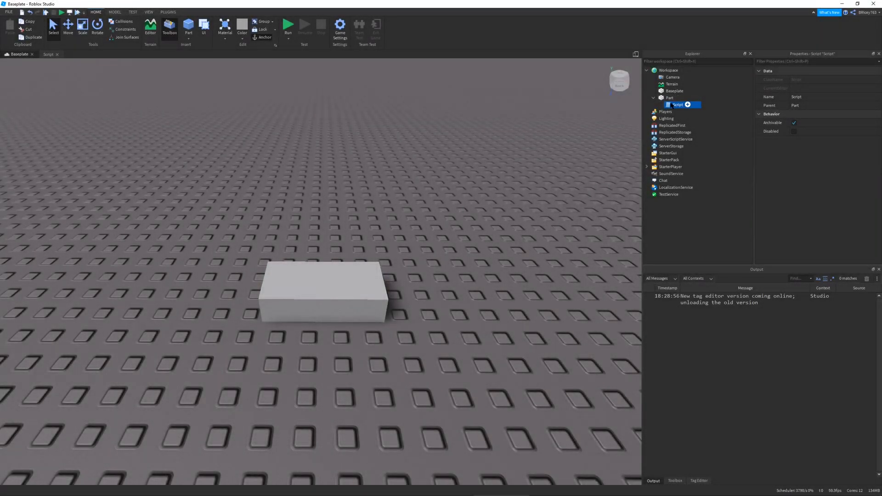
Step: Begin the Part's script with local part = script.Parent to reference the parent part
double_click(677, 105)
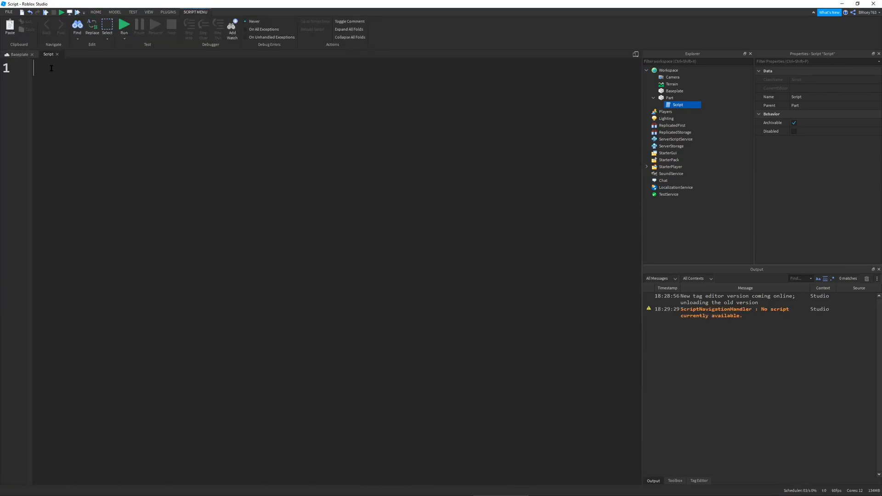
text(local)
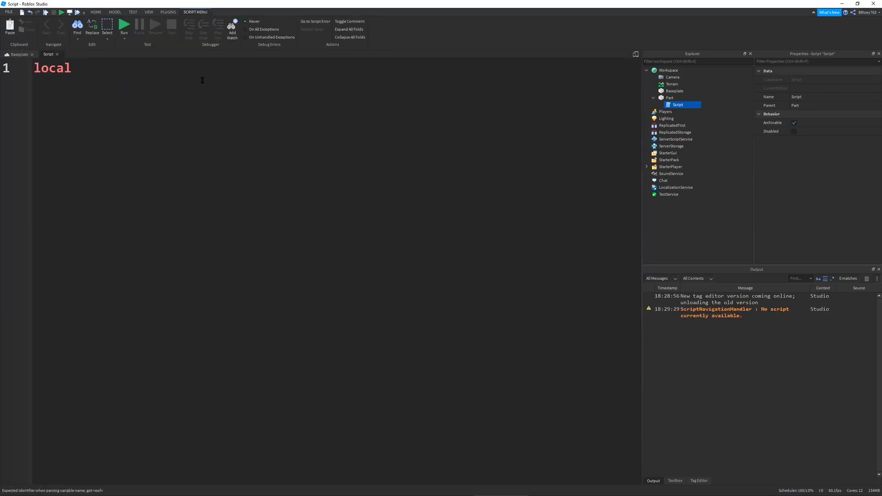
text(part = scrip)
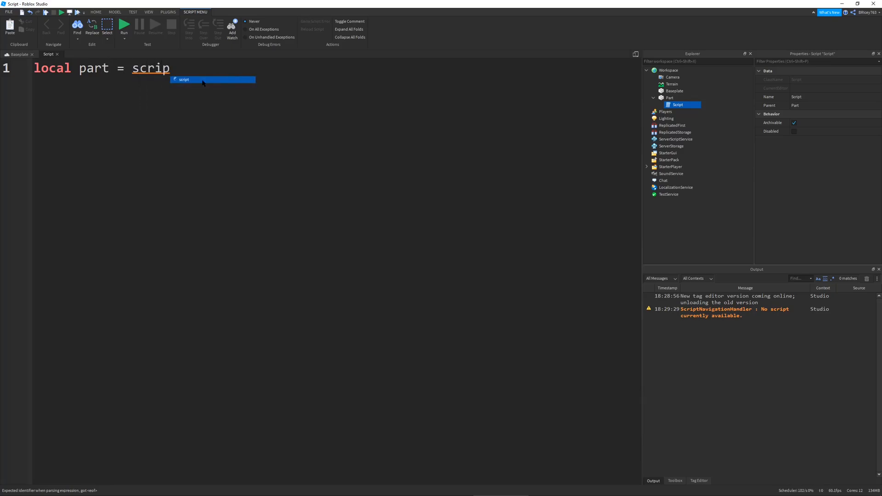
text(t.Parent)
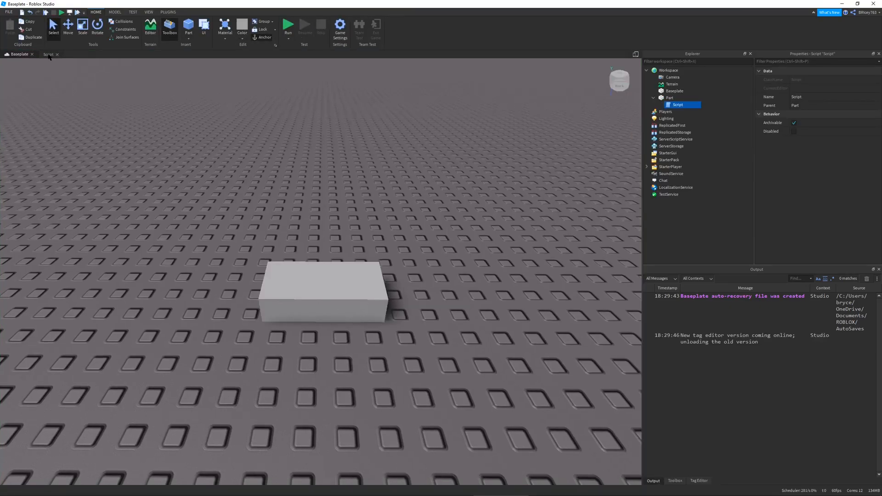
Step: Add a workspace.Part:Destroy() line and run the game, getting a 'Part is not a valid member of Workspace' error
click(82, 29)
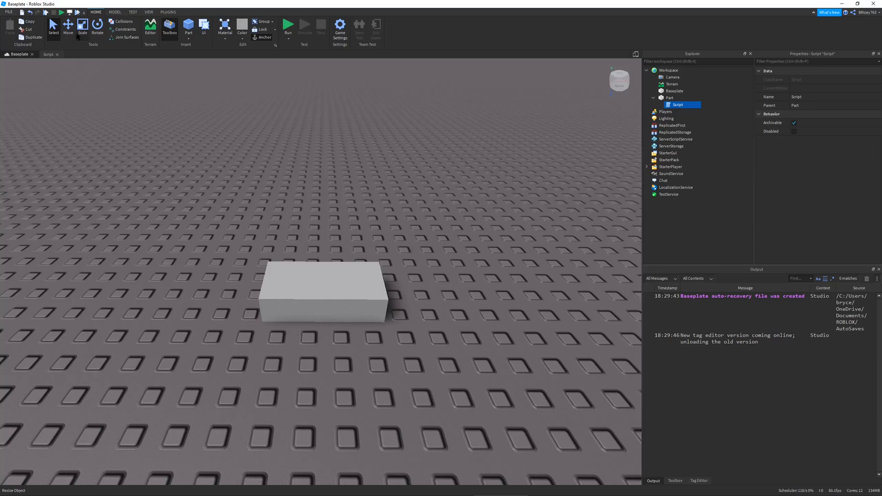
click(49, 54)
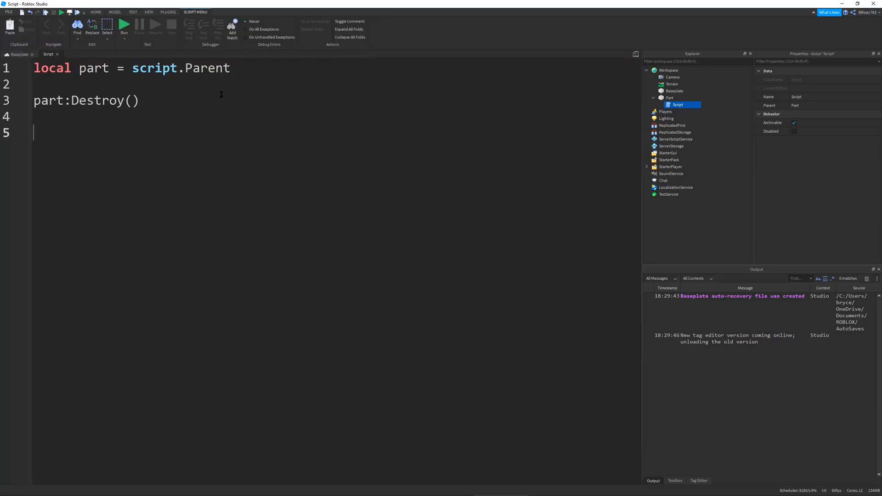
text(workspace.par)
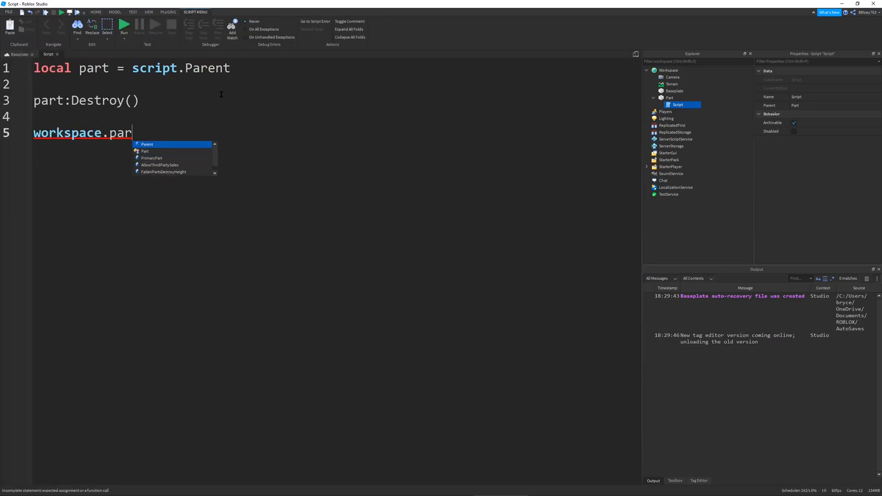
text(Part:Destroy()
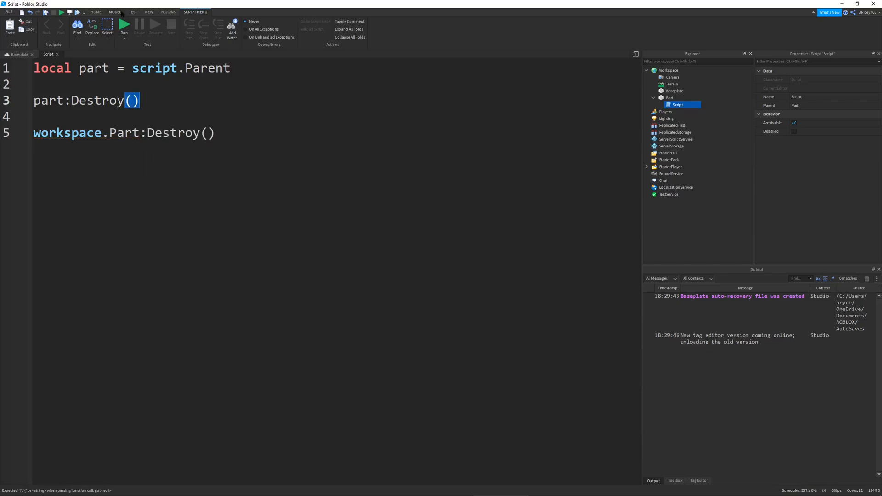
click(124, 24)
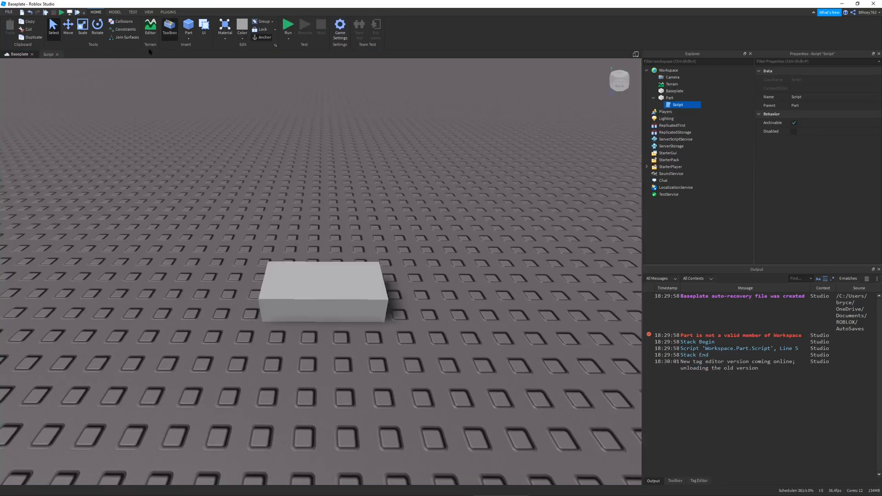
Step: Remove the failing workspace.Part:Destroy() line, leaving part:Destroy()
click(50, 55)
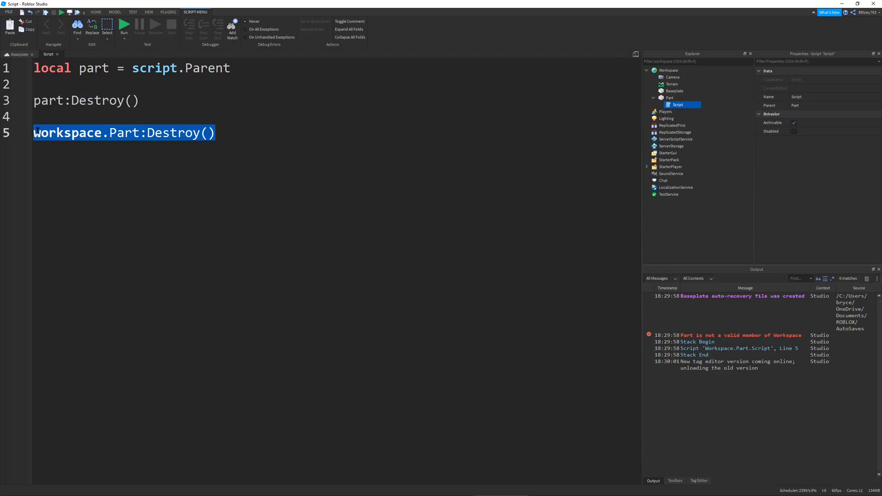
mouse_move(281, 170)
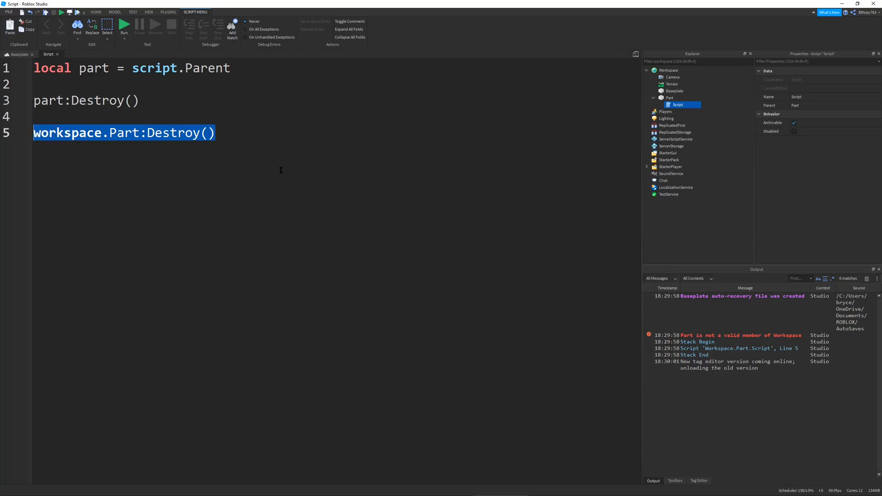
key(Delete)
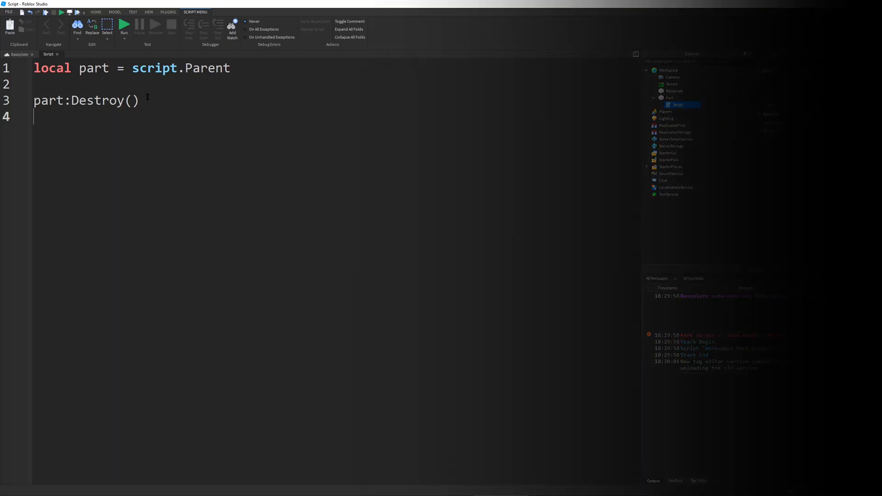
Step: Replace part:Destroy() with part.Parent = nil to remove the block
click(20, 55)
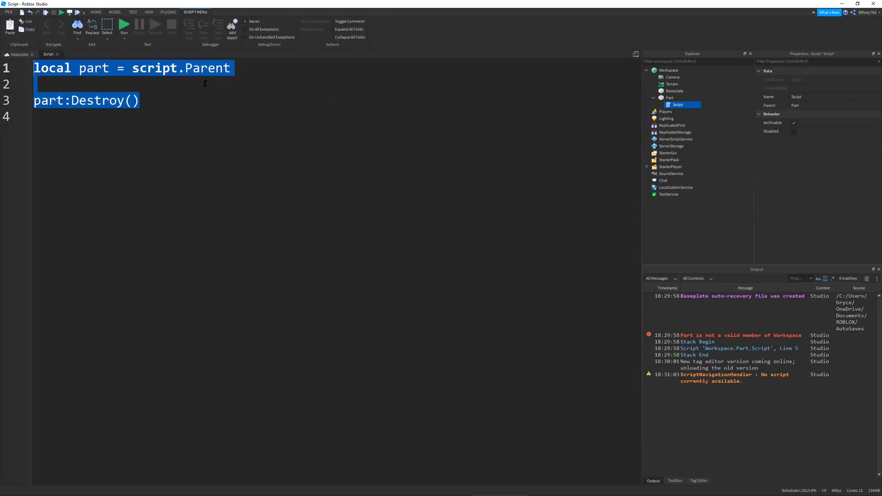
click(79, 100)
text(part.)
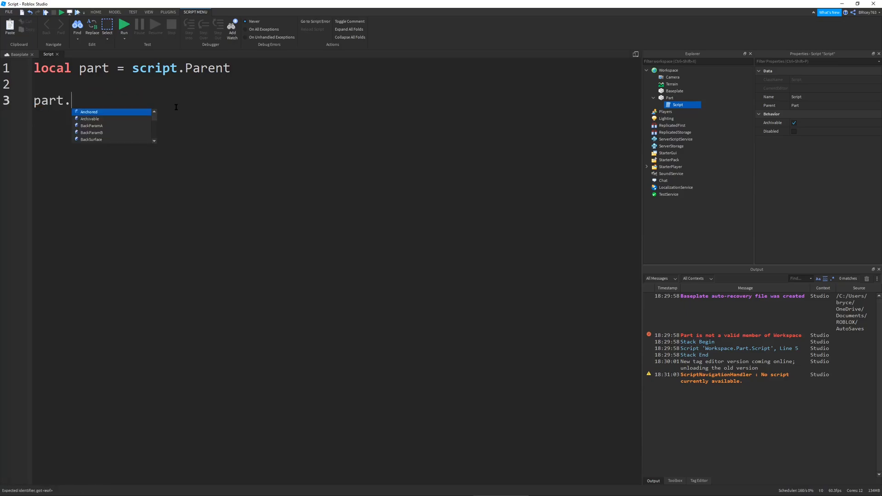
text(Parent =)
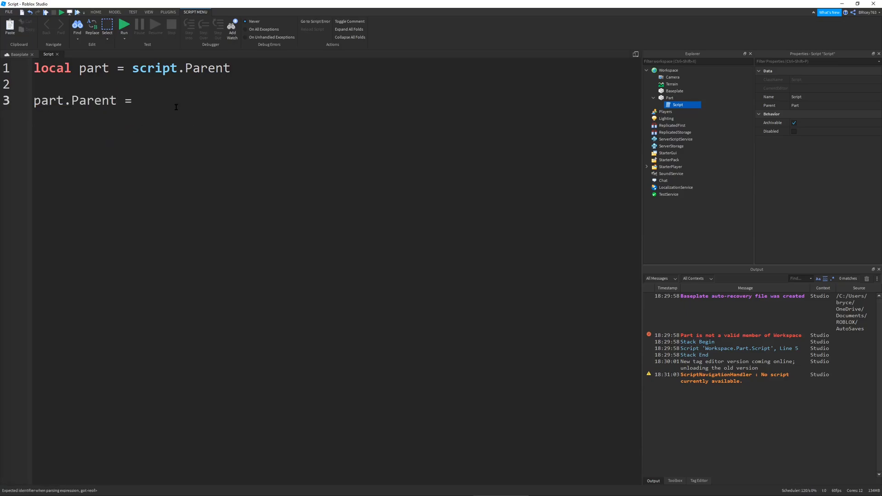
text(nil)
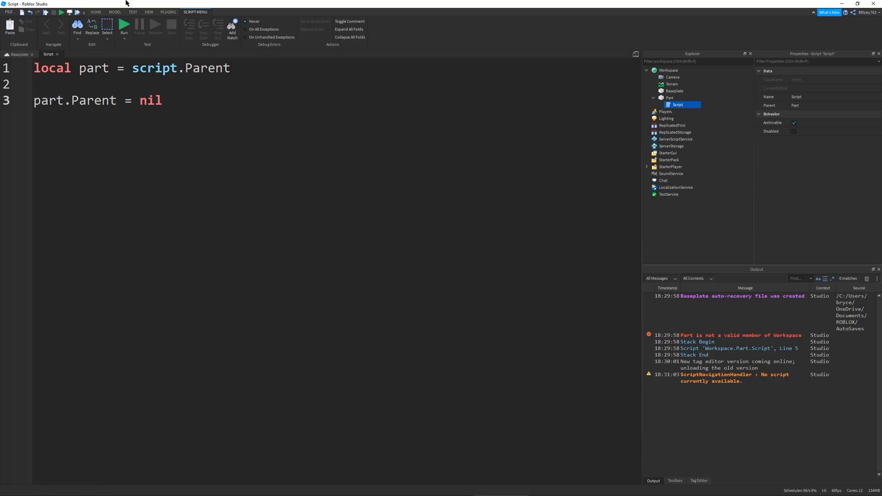
Step: Run the game to confirm the block vanishes, stop the test and reopen the script
click(13, 54)
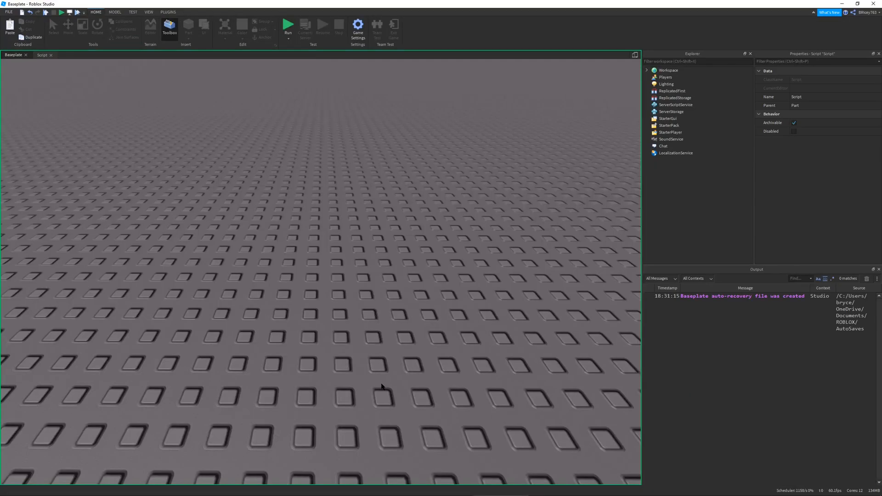
click(287, 24)
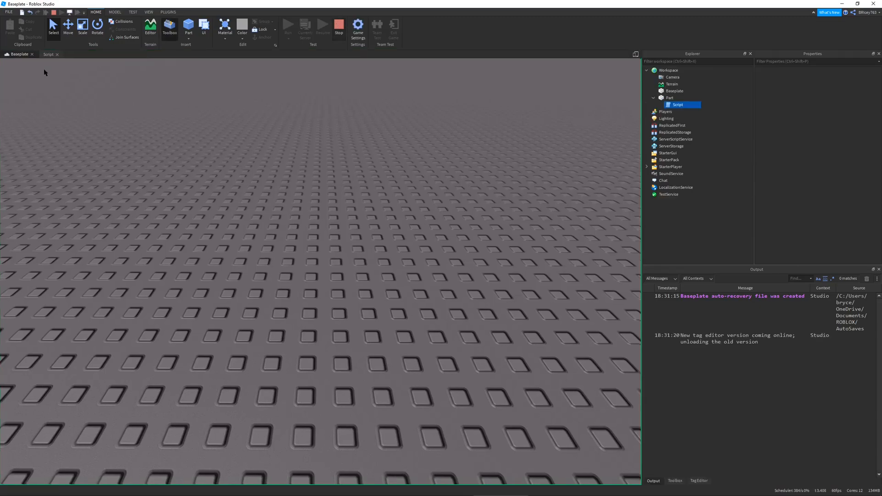
double_click(678, 105)
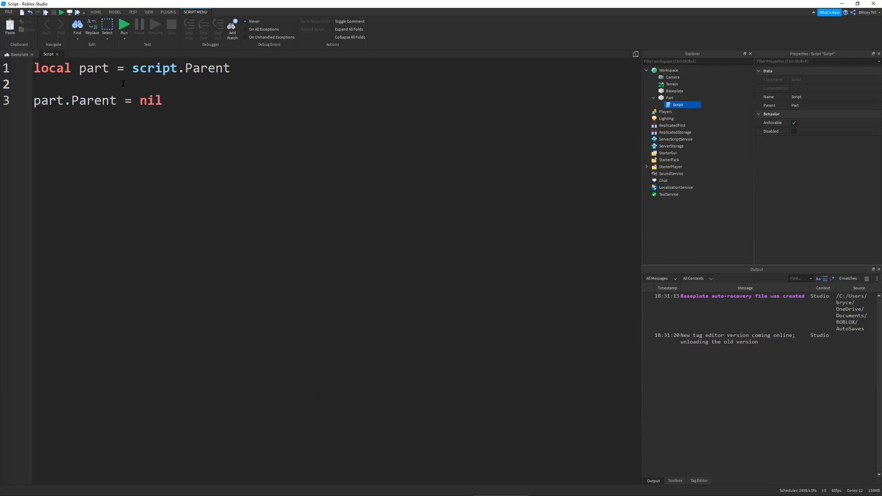
mouse_move(115, 130)
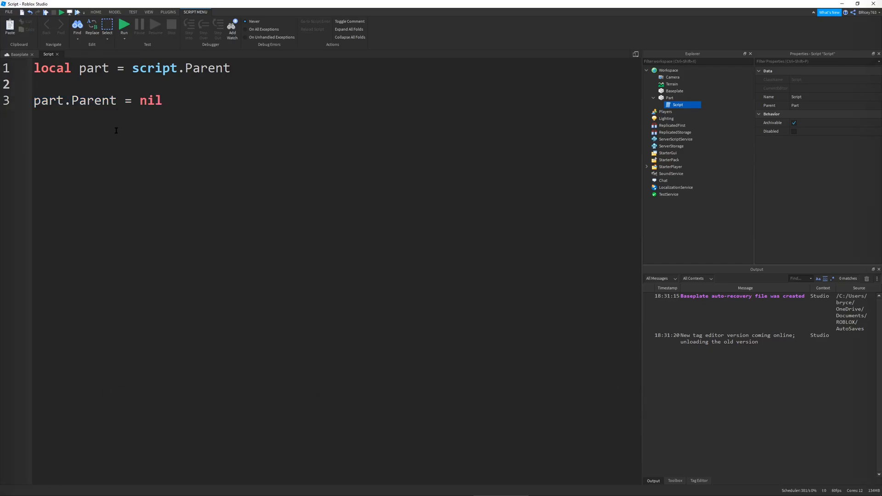
Step: Add local Debris = game:GetService("Debris") at the top of the script
click(169, 100)
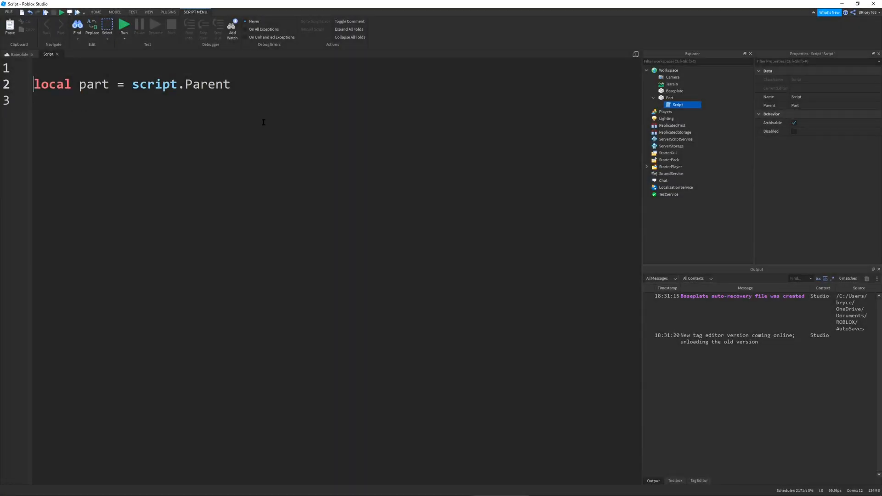
text(local D)
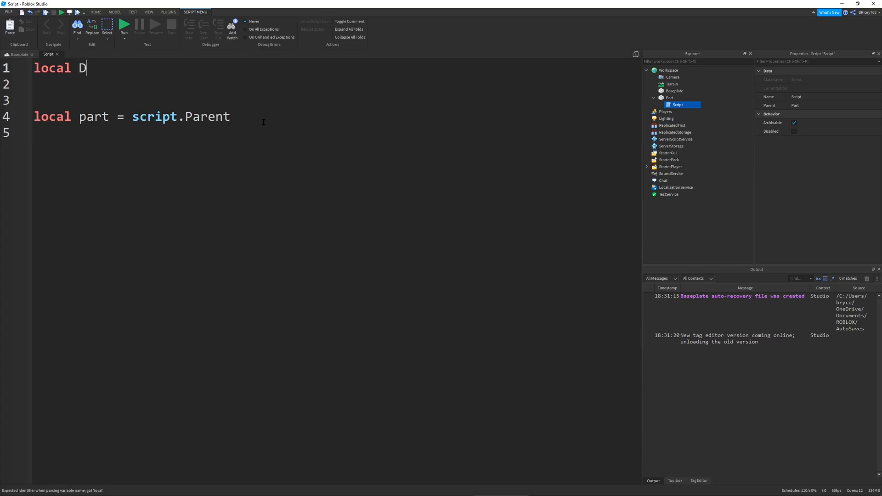
text(ebris = game:GetService)
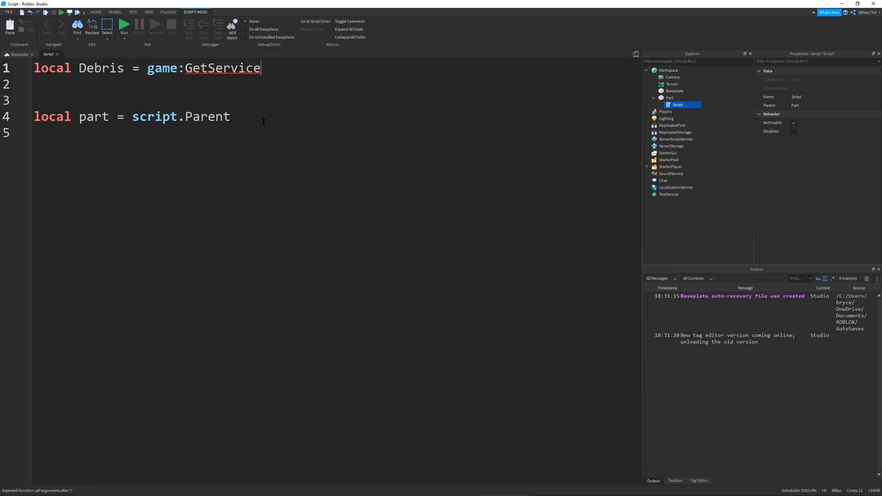
text(("Debris"))
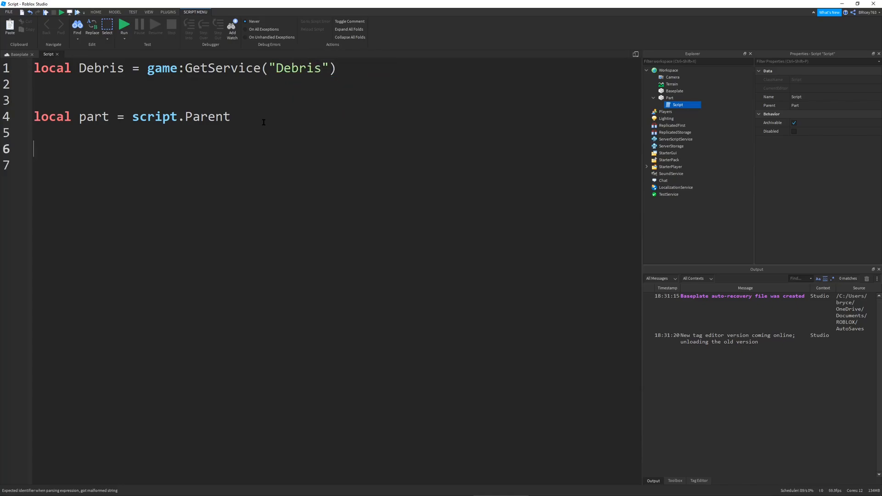
Step: Hand the part to the service with Debris:AddItem(part, 1) for a one-second lifetime
text(Debris:AddItem(part,)
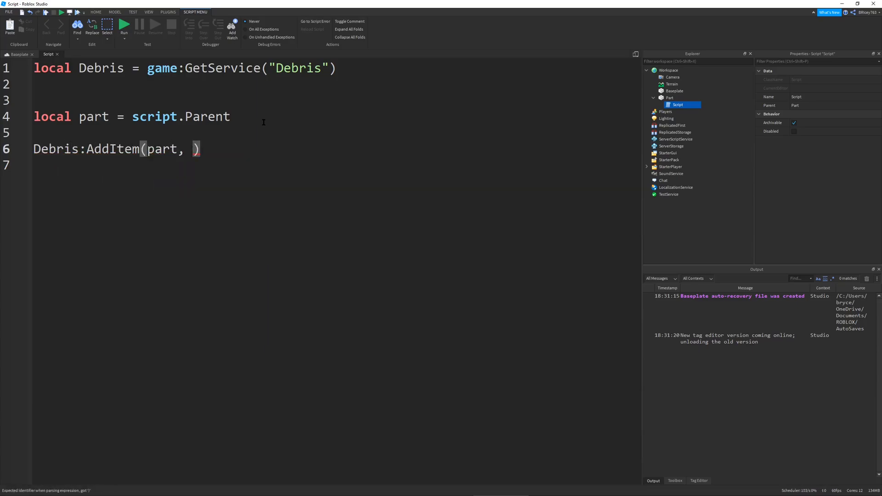
text(1)
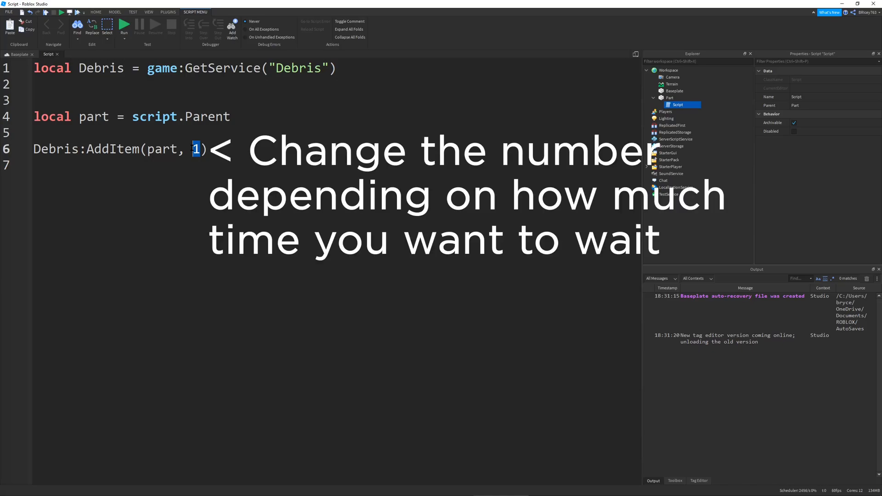
double_click(161, 149)
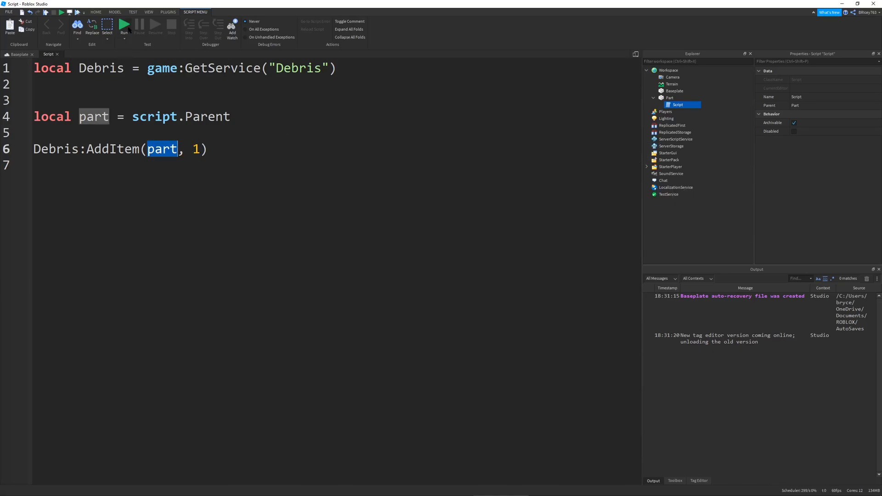
click(13, 54)
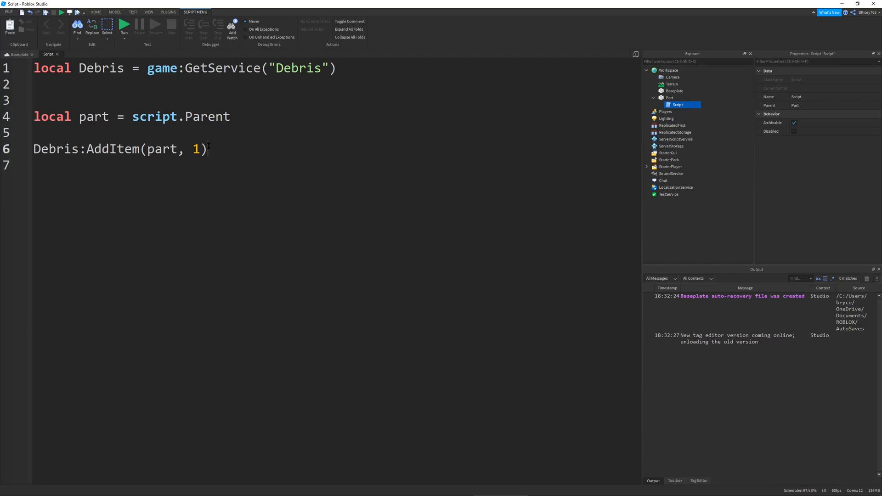
Step: End the script with print("hi"), then try wait(1) and part:Destroy() lines above it
text(print()
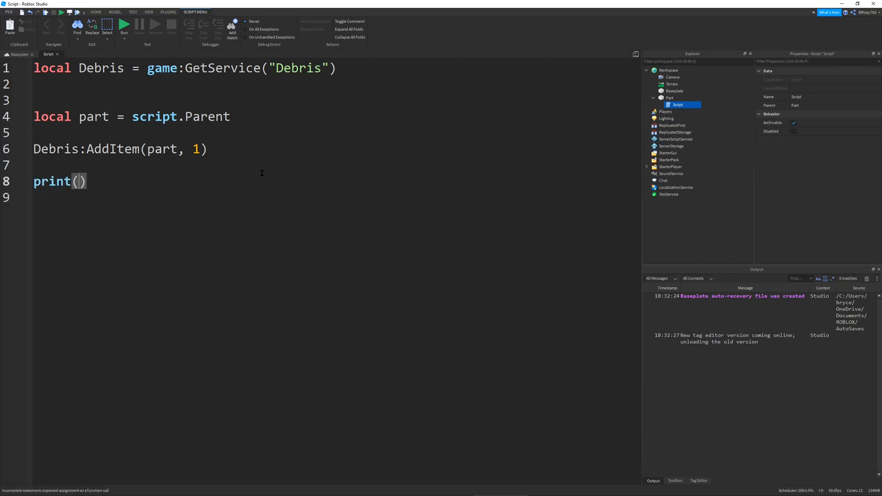
text("hi")
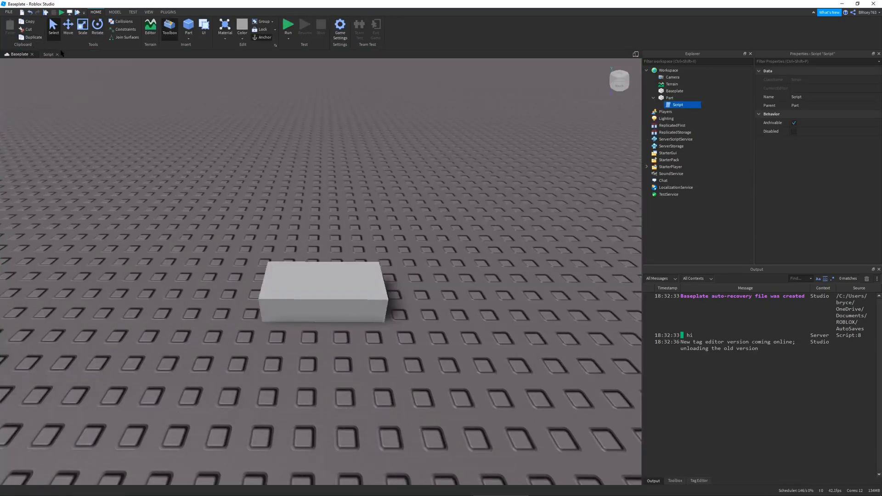
click(49, 54)
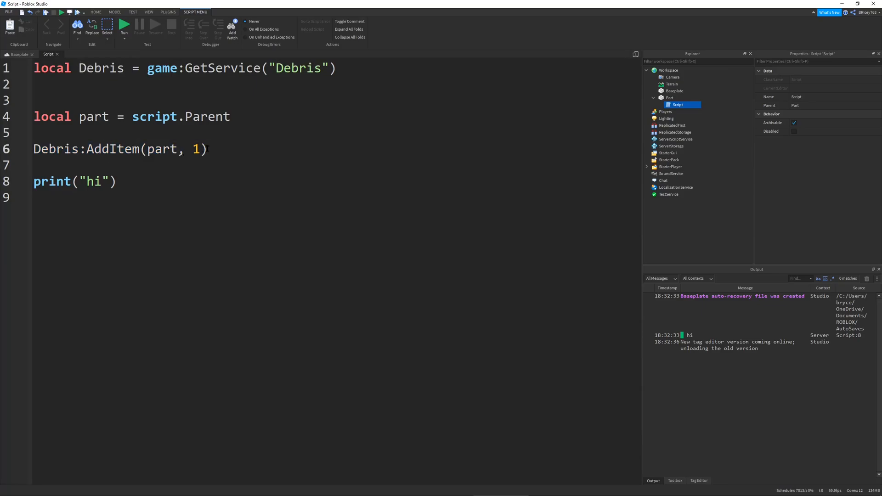
key(enter)
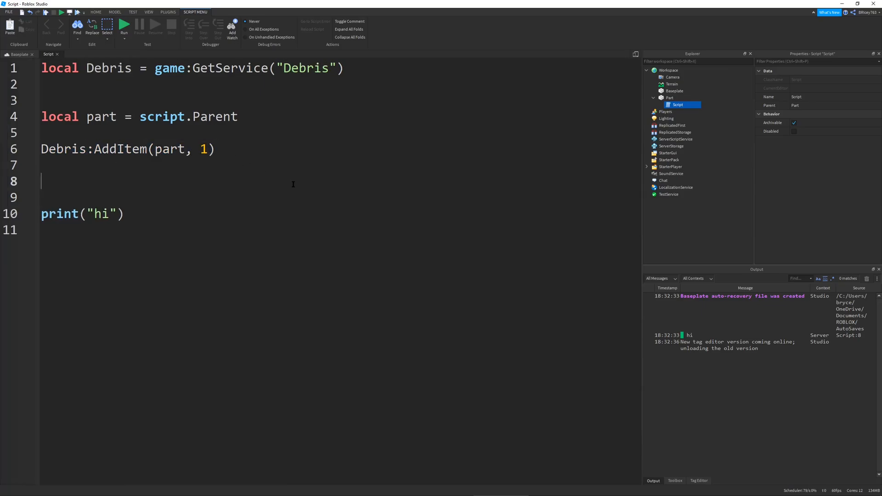
text(wait(1))
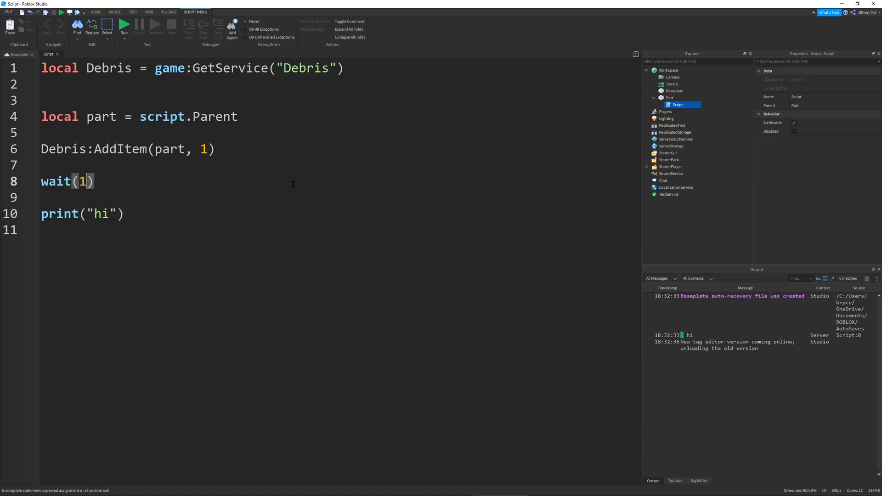
text(part:Destroy()
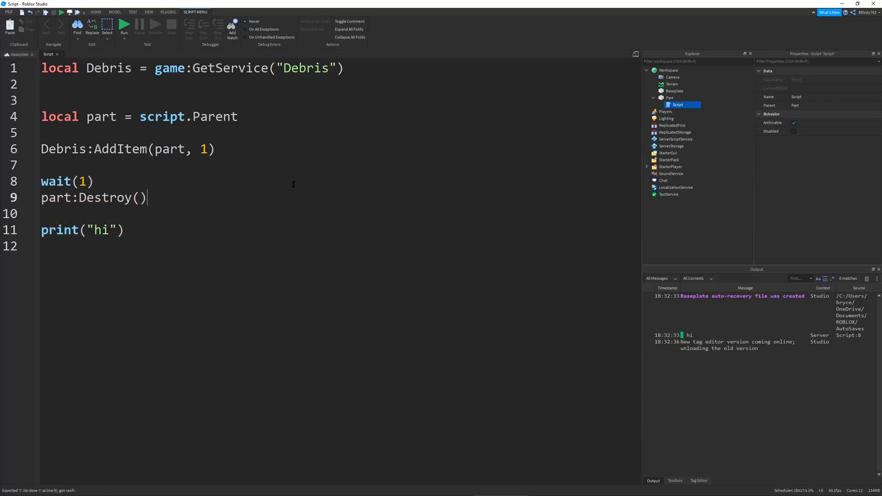
Step: Delete the wait(1) and part:Destroy() lines again and run the game to test
triple_click(93, 197)
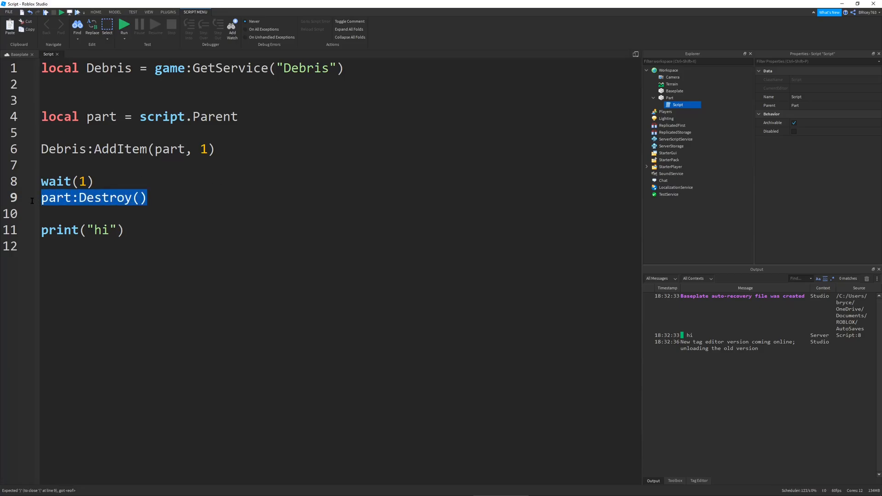
click(208, 149)
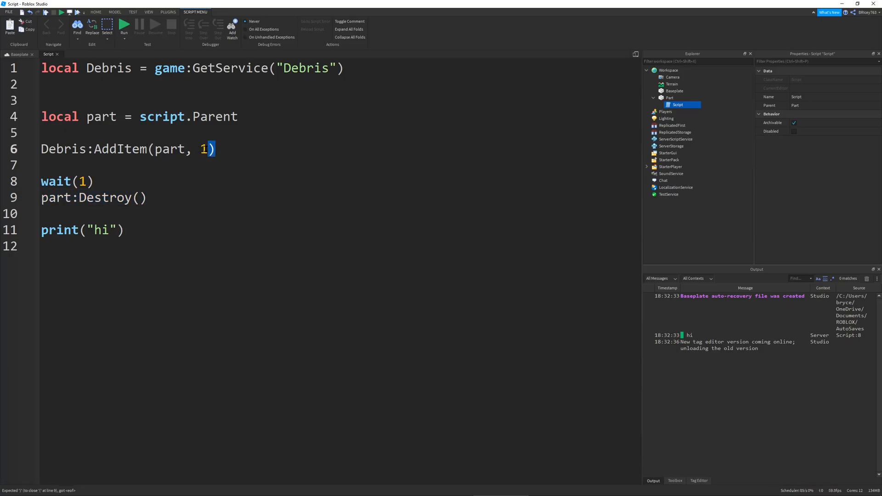
drag(40, 181, 146, 198)
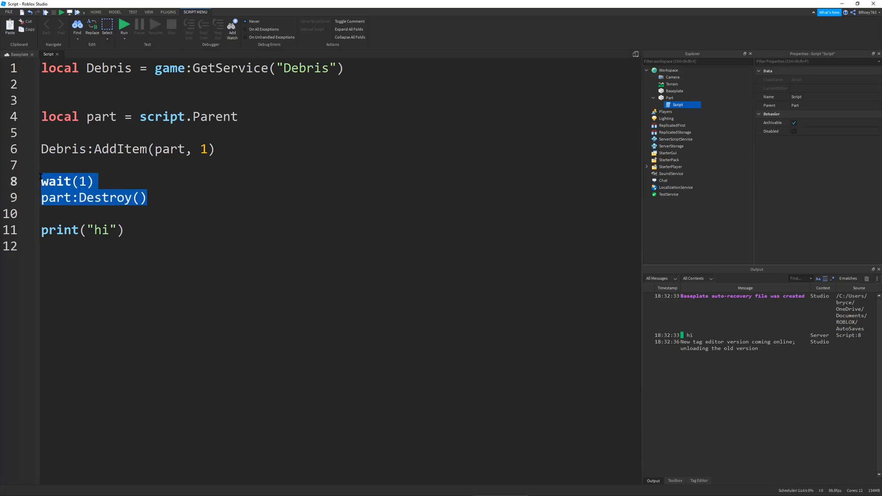
key(Delete)
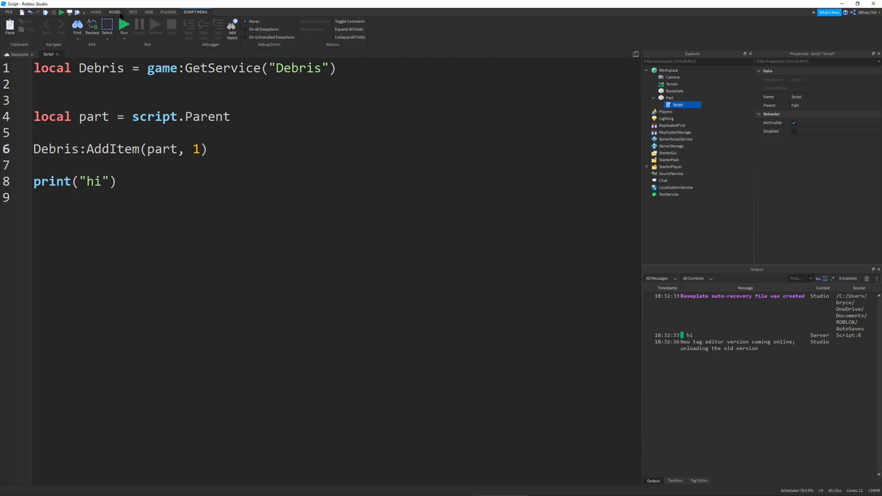
mouse_move(124, 25)
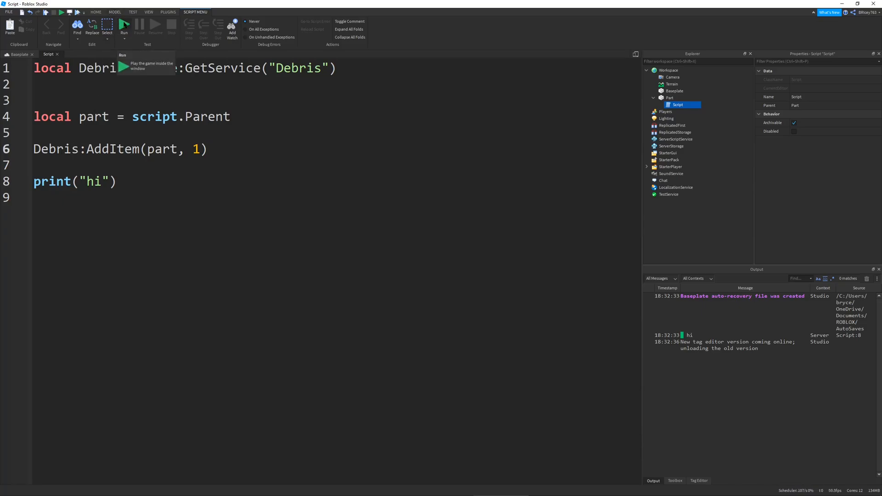
mouse_move(136, 189)
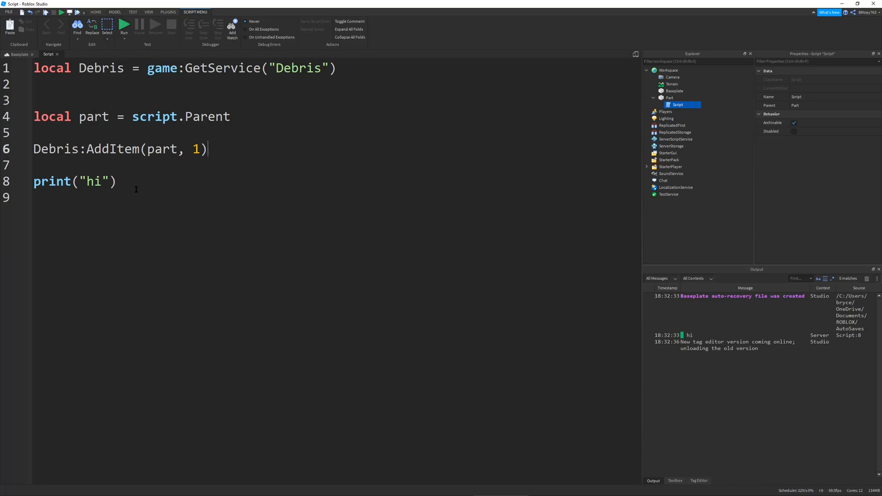
click(18, 54)
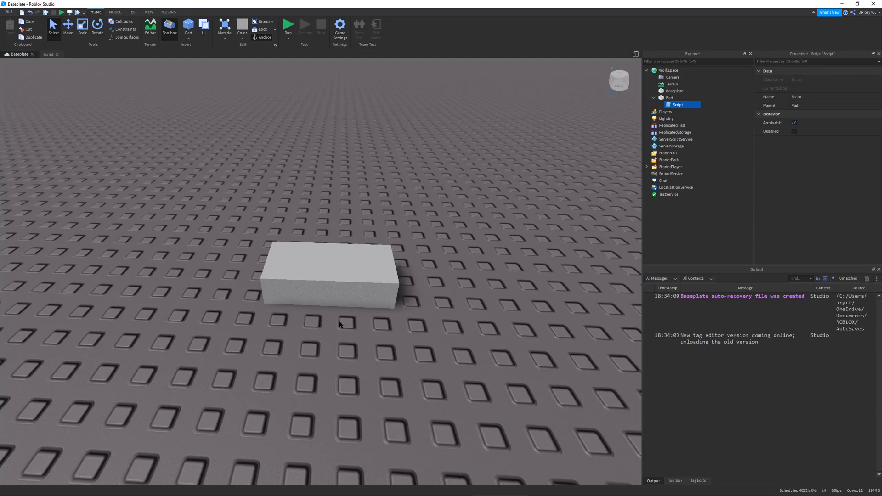
mouse_move(426, 281)
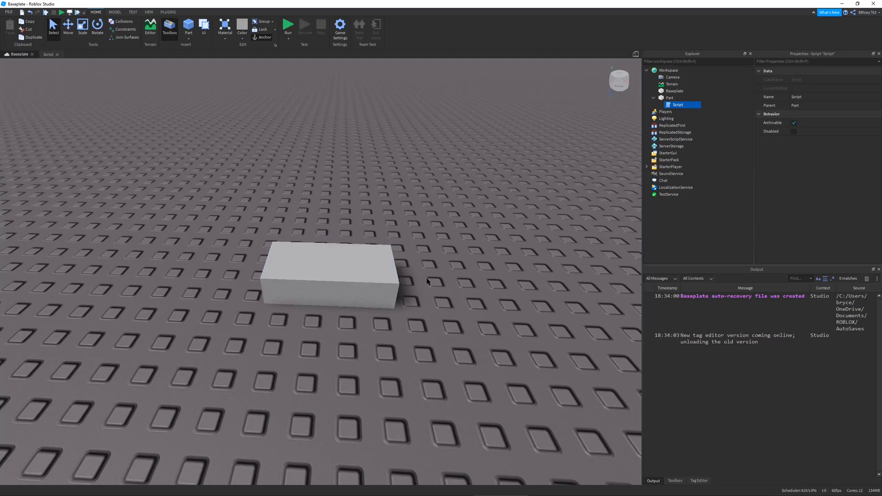